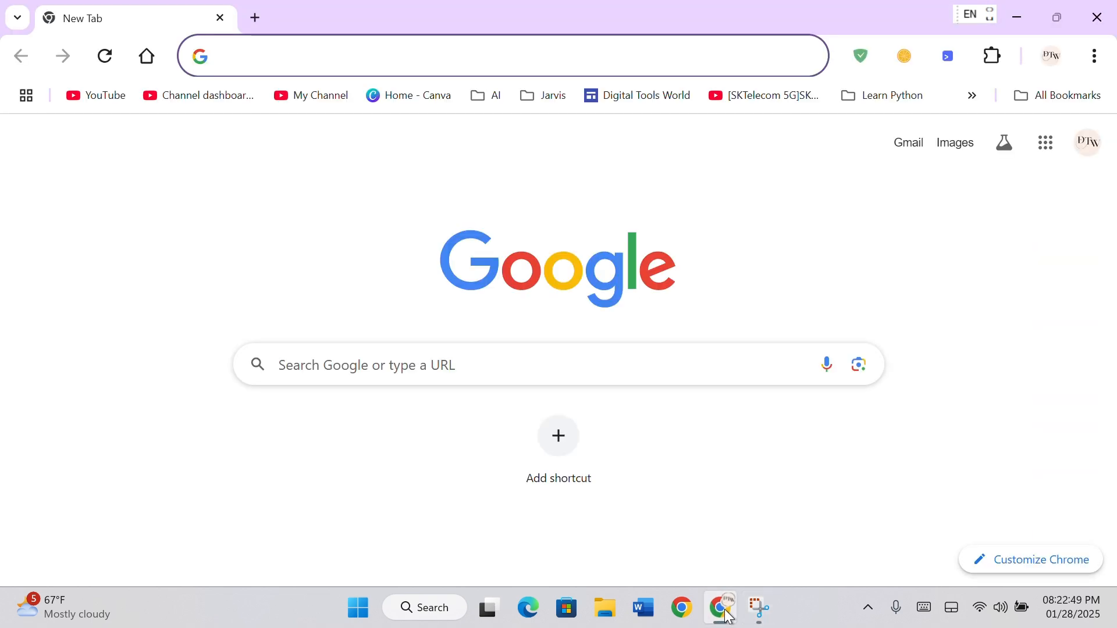
# Search Google for 'Enigma virtual box' from Chrome's address bar
pyautogui.write('Enigma virtual box')
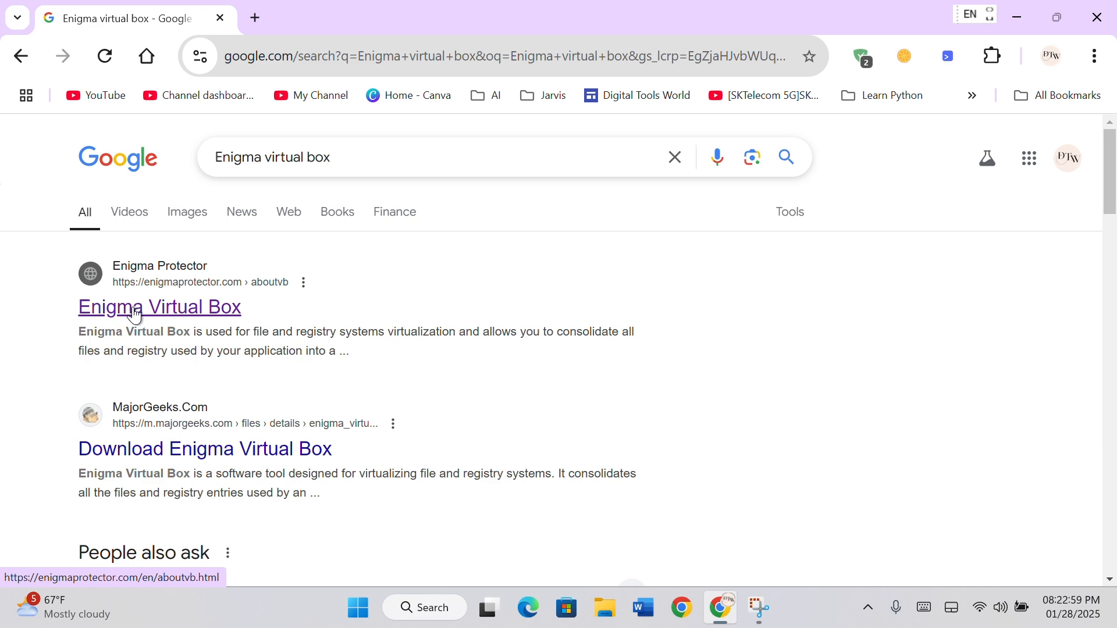
# Download the Enigma Virtual Box installer from enigmaprotector.com's downloads page and launch it
pyautogui.click(159, 307)
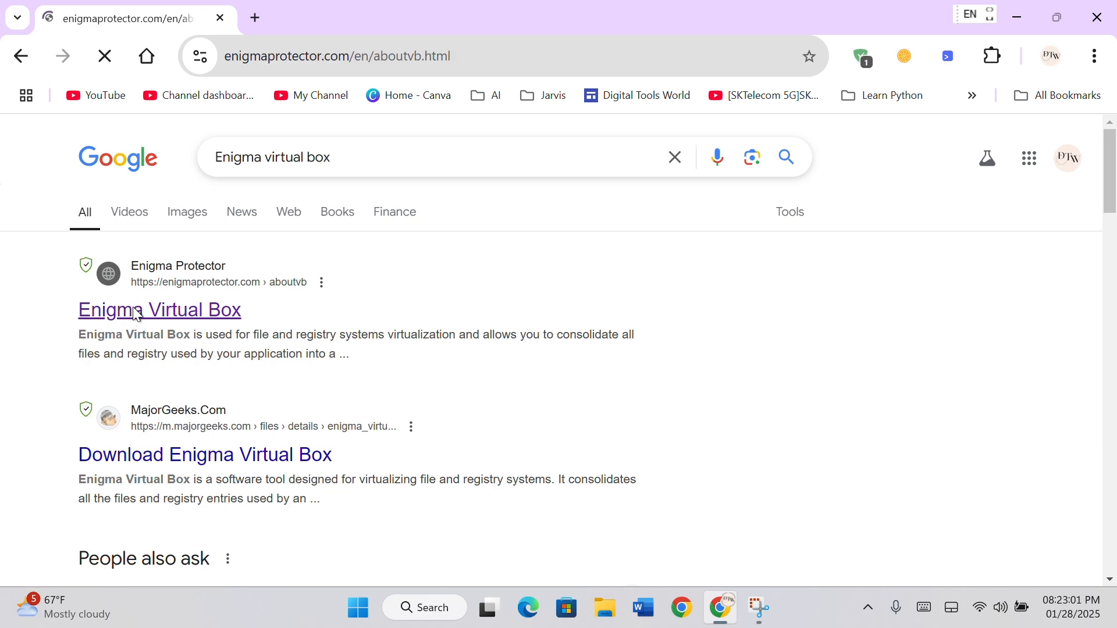
pyautogui.click(159, 310)
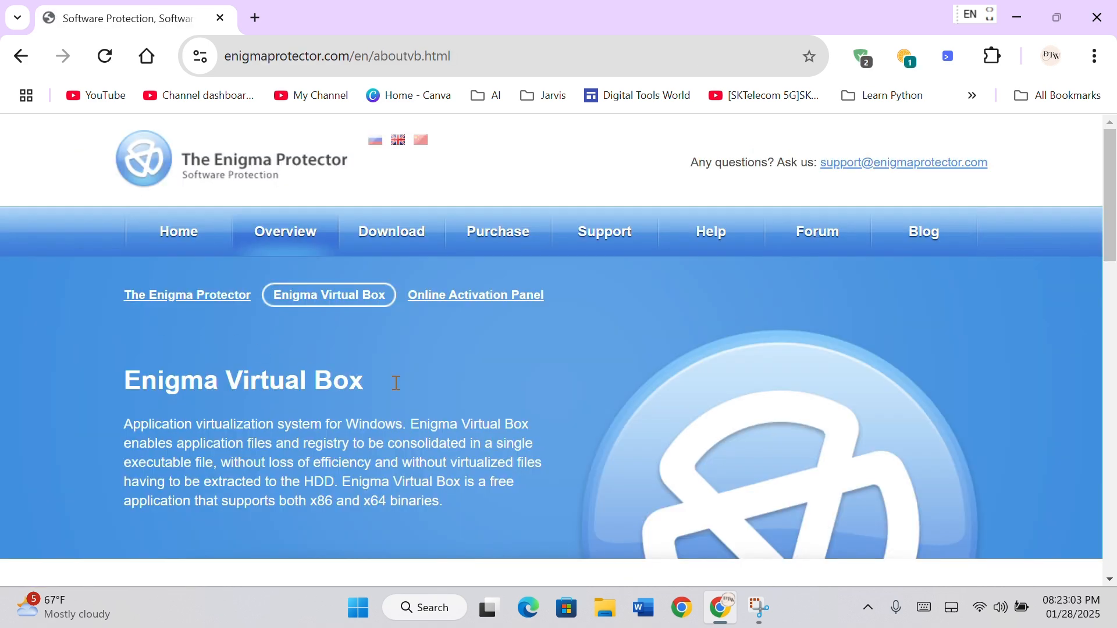
pyautogui.scroll(-3)
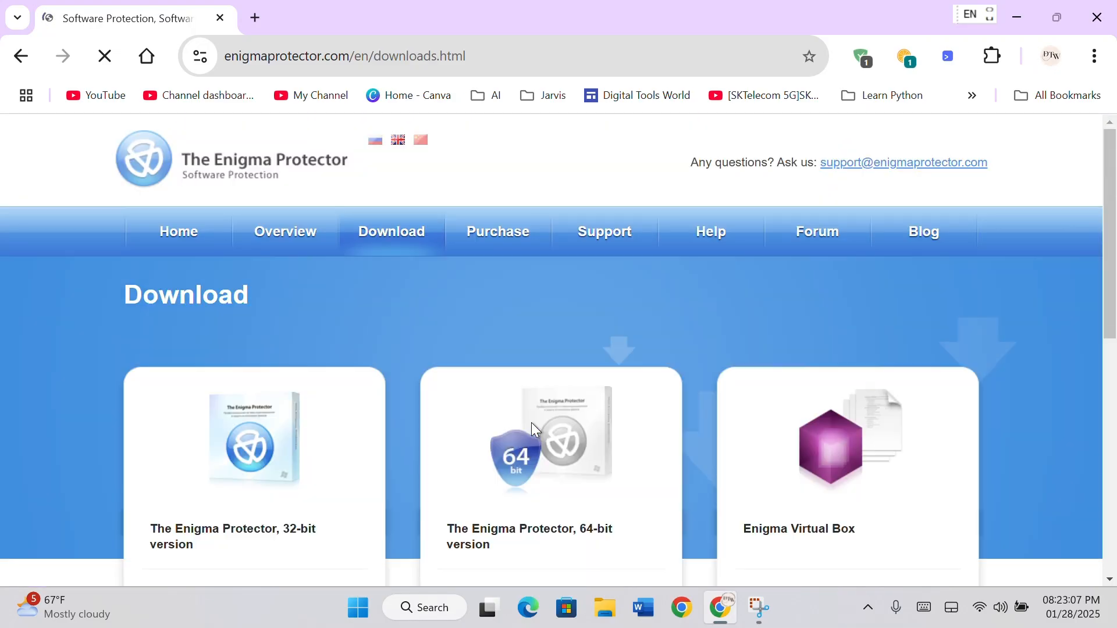
pyautogui.scroll(-3)
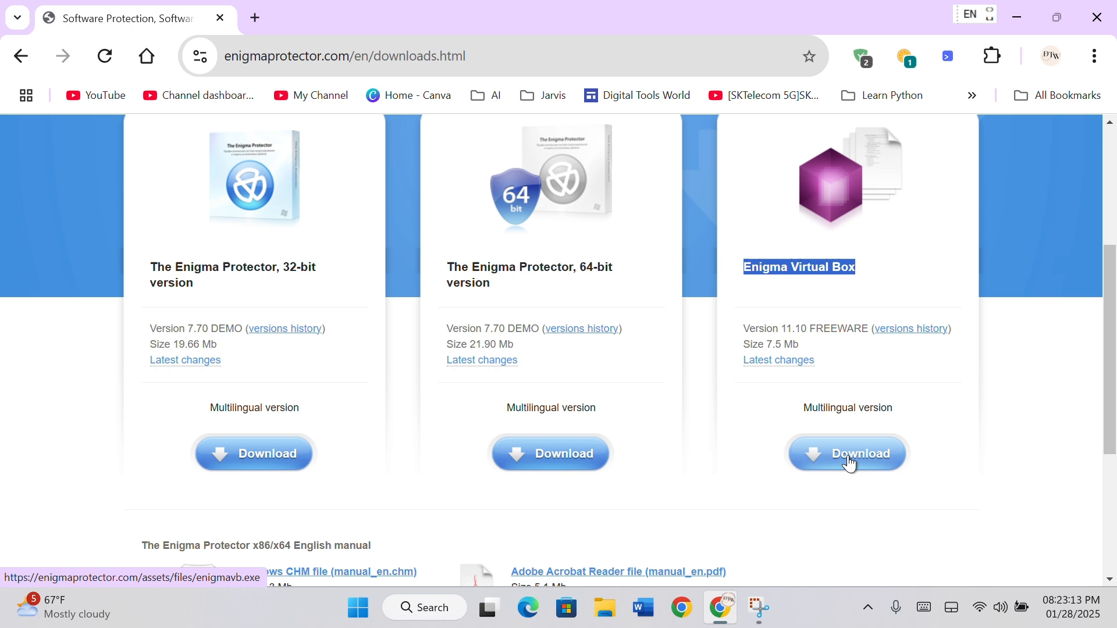
pyautogui.click(846, 453)
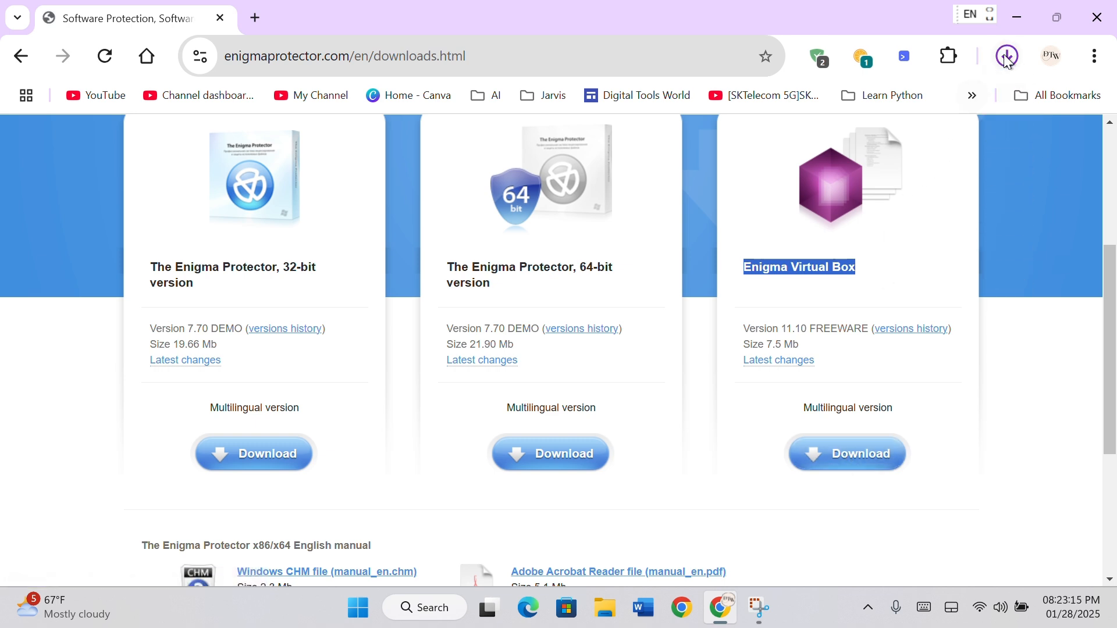
pyautogui.click(1007, 56)
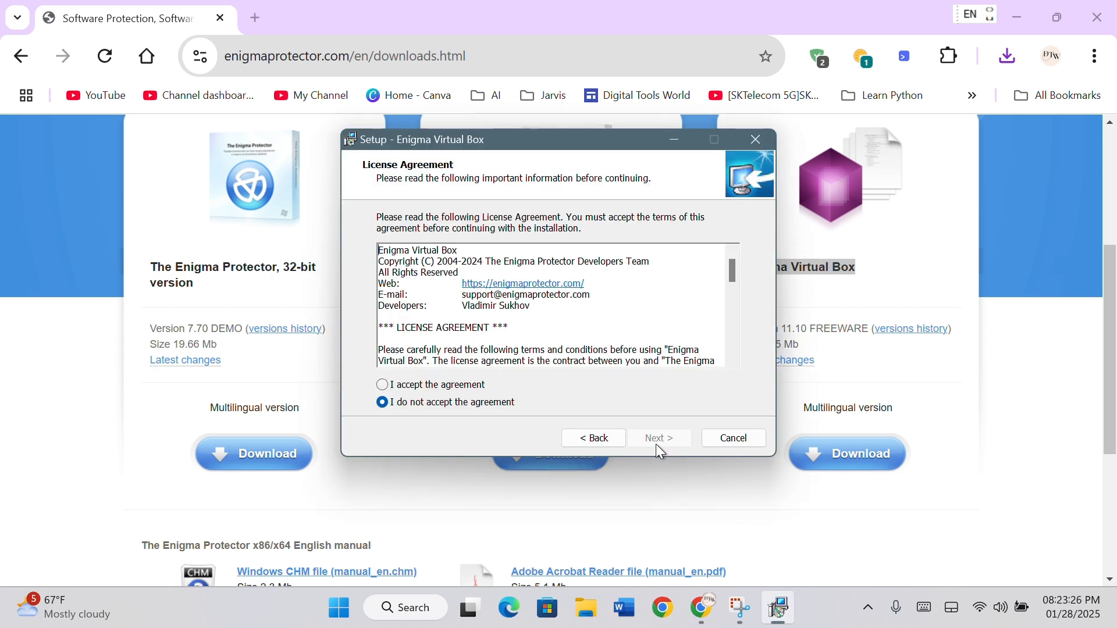
# Accept the license, keep default folders, add a desktop icon, and finish with launch enabled
pyautogui.click(384, 385)
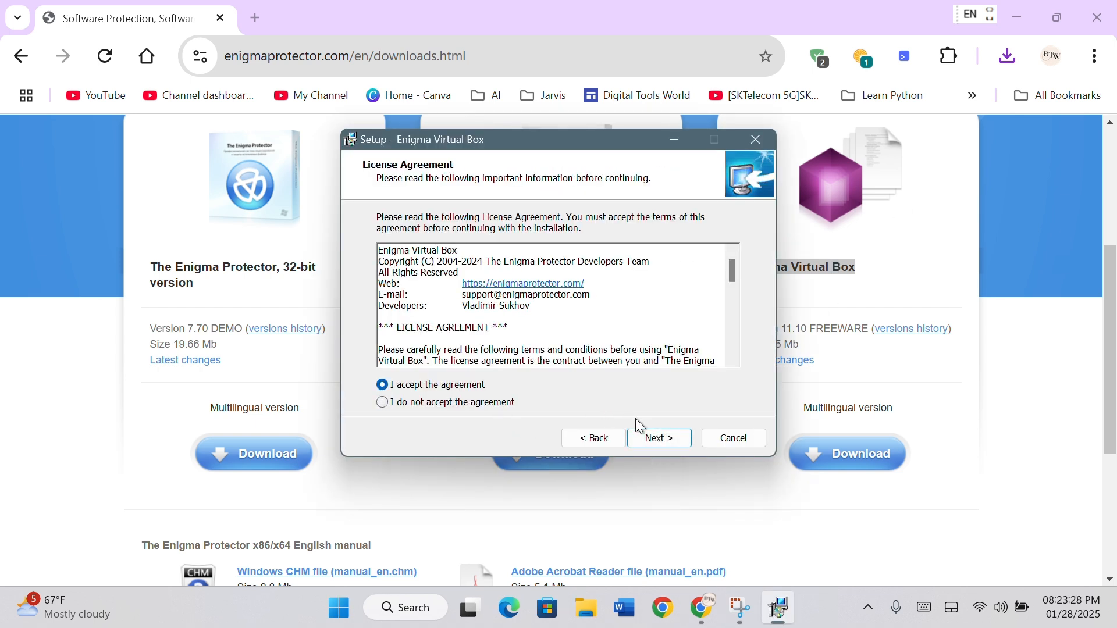
pyautogui.click(657, 437)
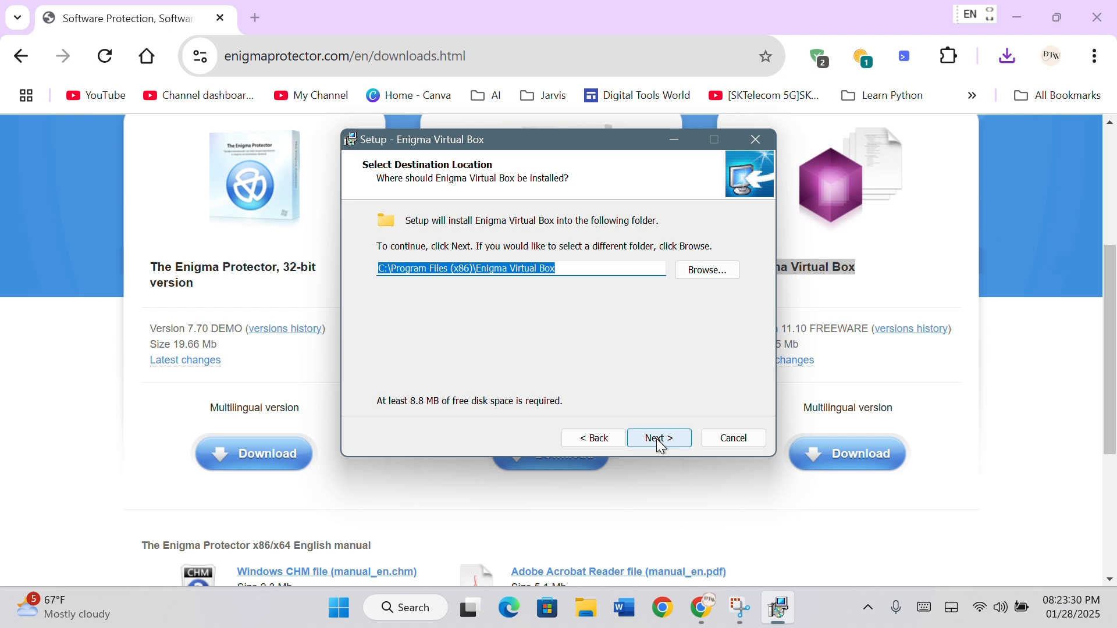
pyautogui.click(658, 437)
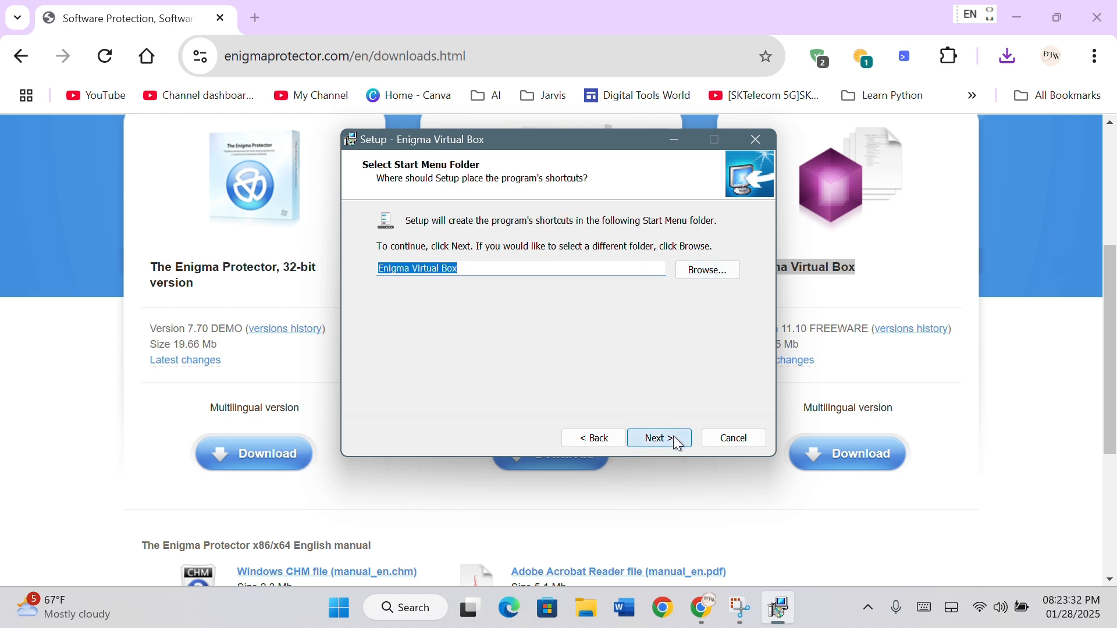
pyautogui.click(658, 437)
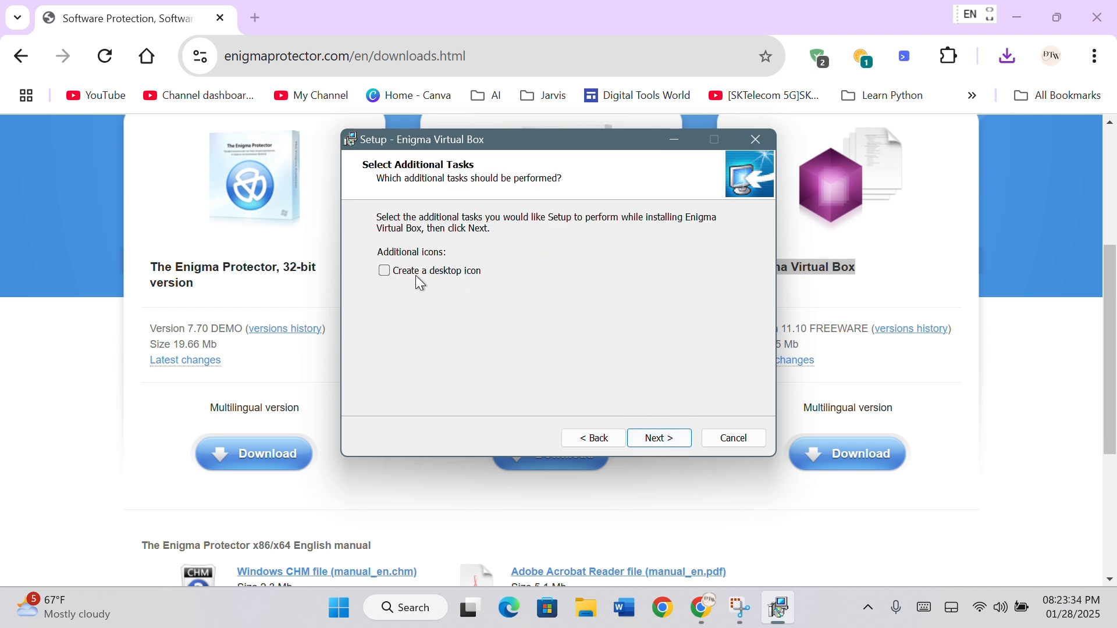
pyautogui.click(384, 271)
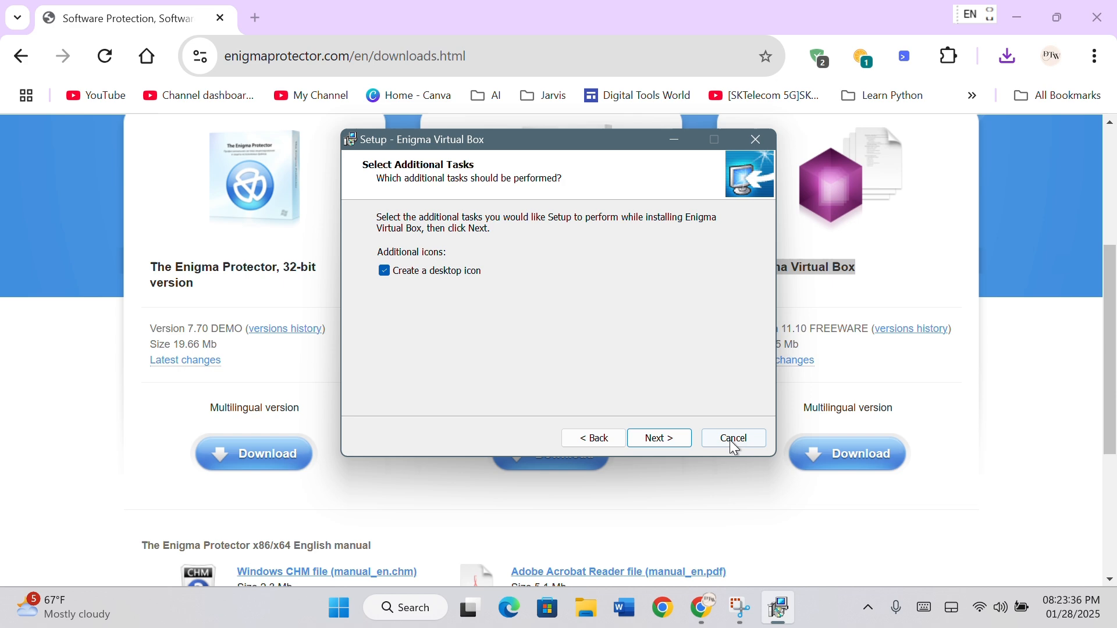
pyautogui.click(657, 438)
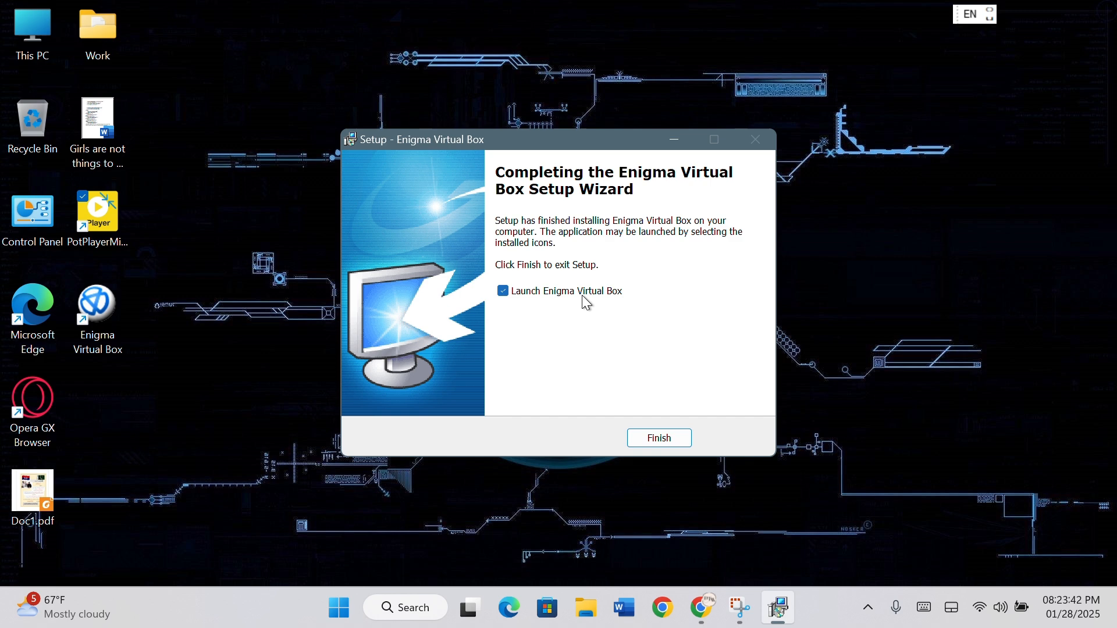
pyautogui.click(657, 437)
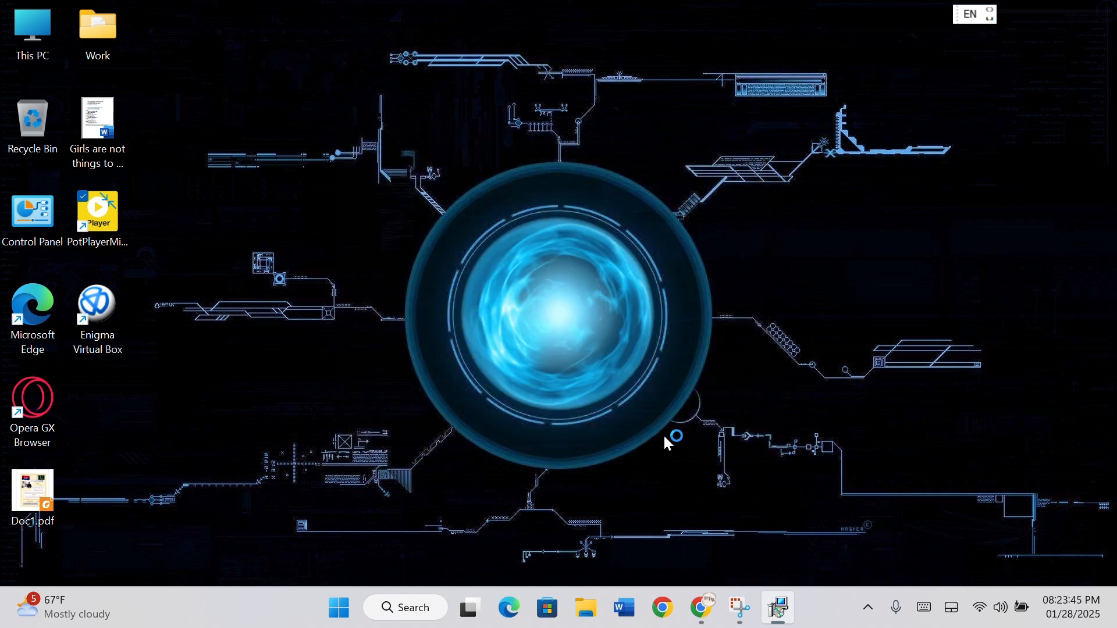
# Locate PotPlayer's install folder C:\Program Files\DAUM\PotPlayer via its shortcut, then close Explorer
pyautogui.doubleClick(97, 310)
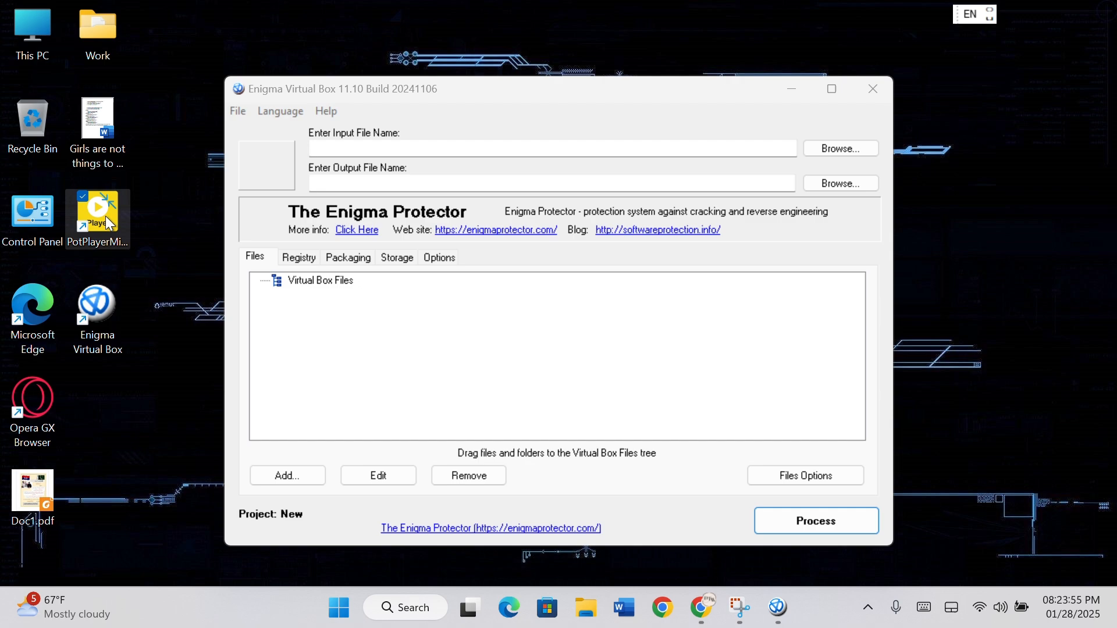
pyautogui.rightClick(98, 210)
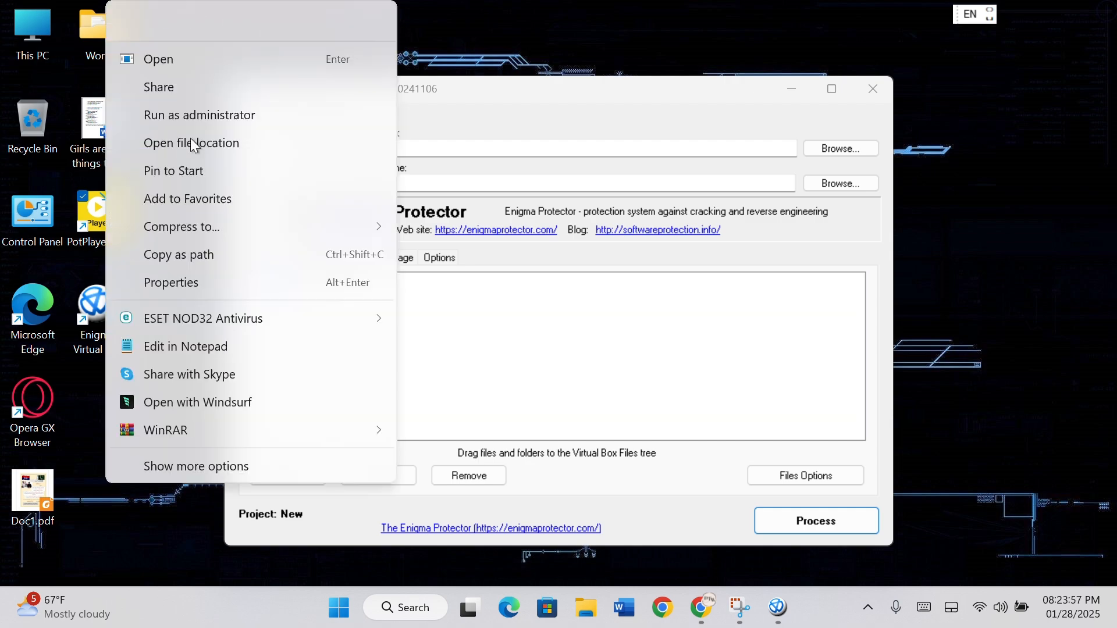
pyautogui.click(191, 142)
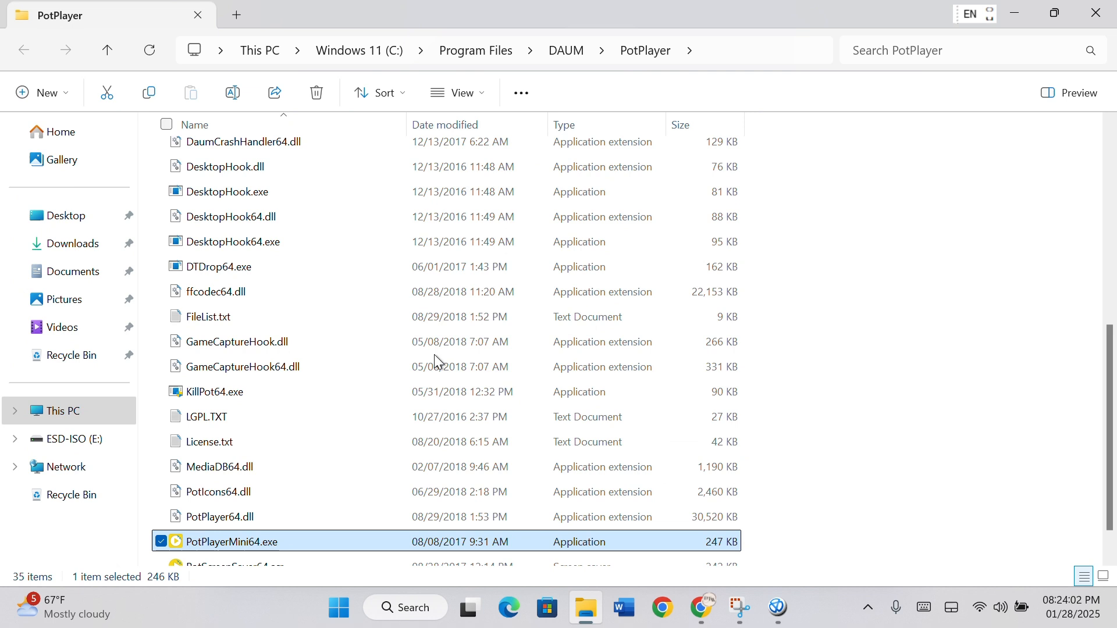
pyautogui.click(498, 50)
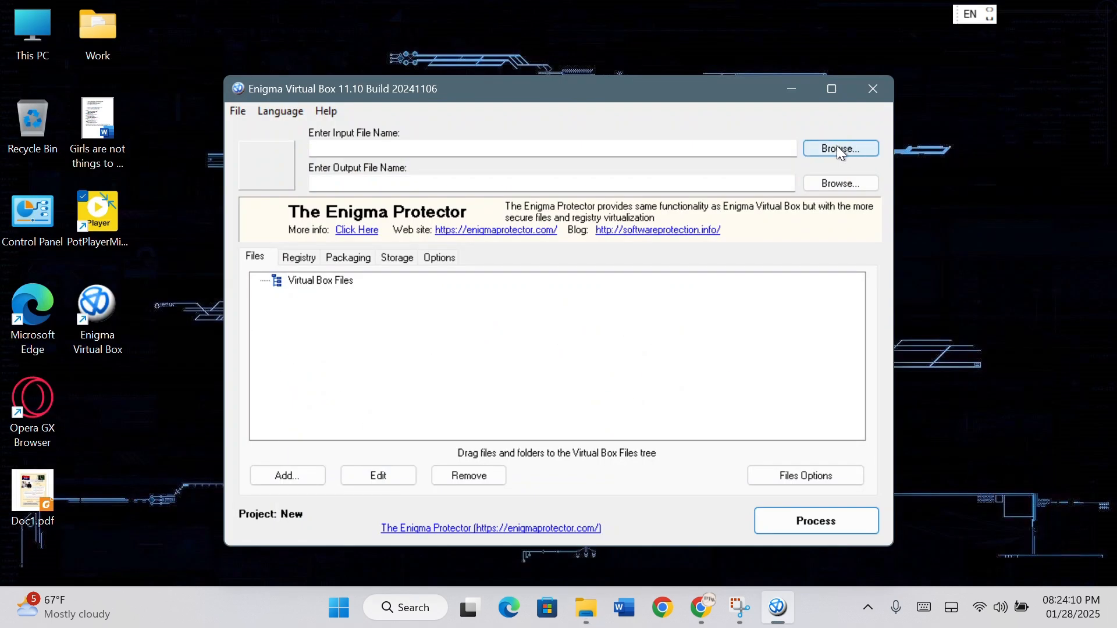
# Set PotPlayerMini64.exe from C:\Program Files\DAUM\PotPlayer as the input file
pyautogui.click(840, 149)
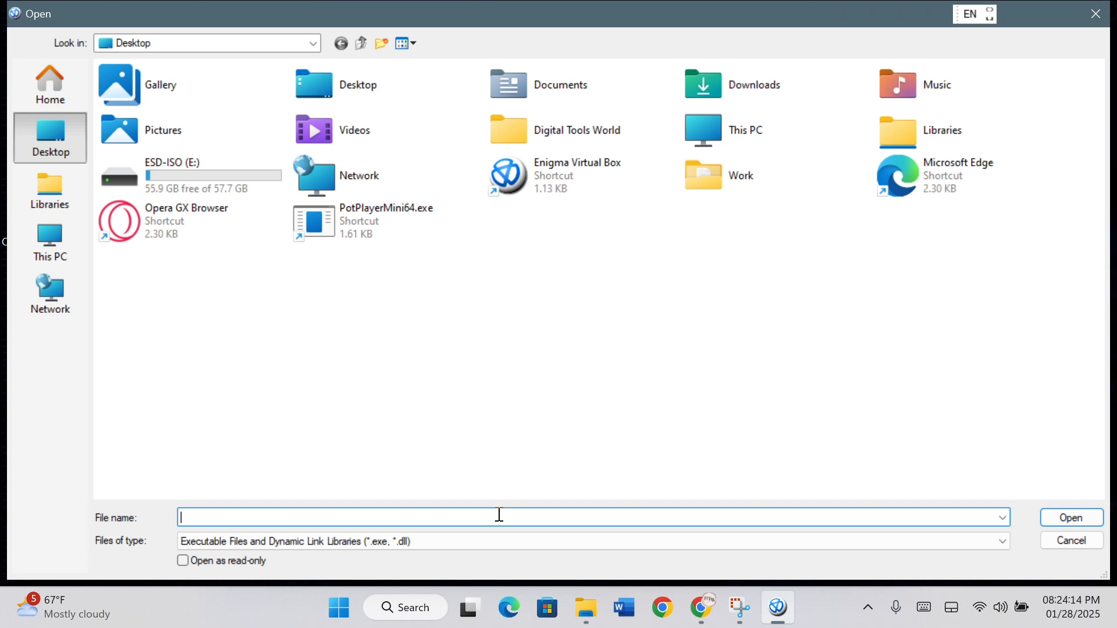
pyautogui.write('C:\\Program Files\\DAUM\\PotPlayer')
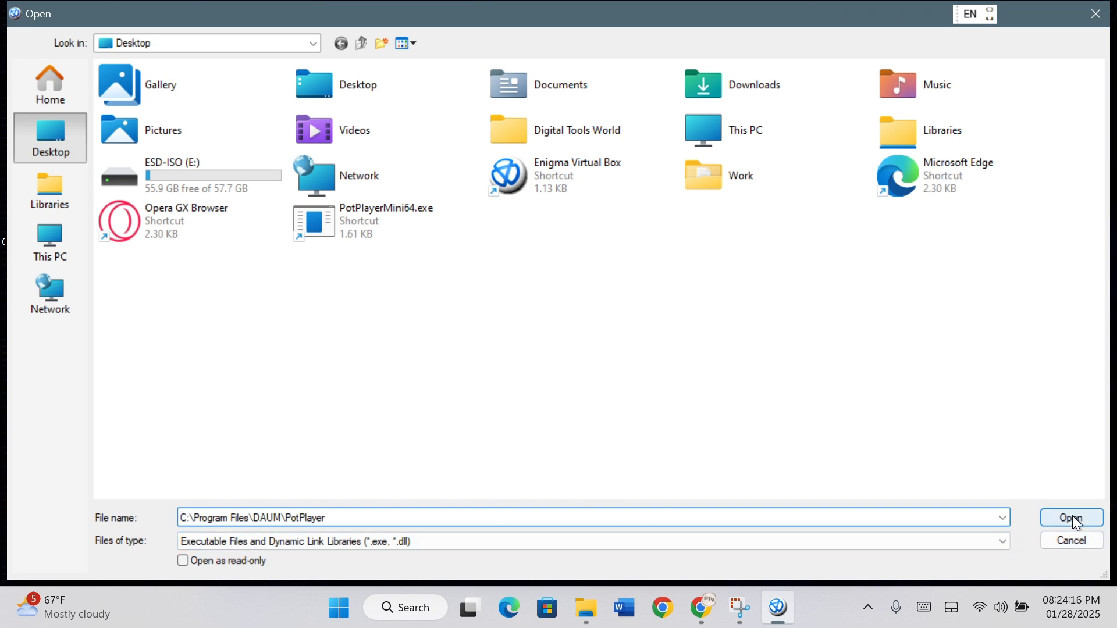
pyautogui.click(1070, 518)
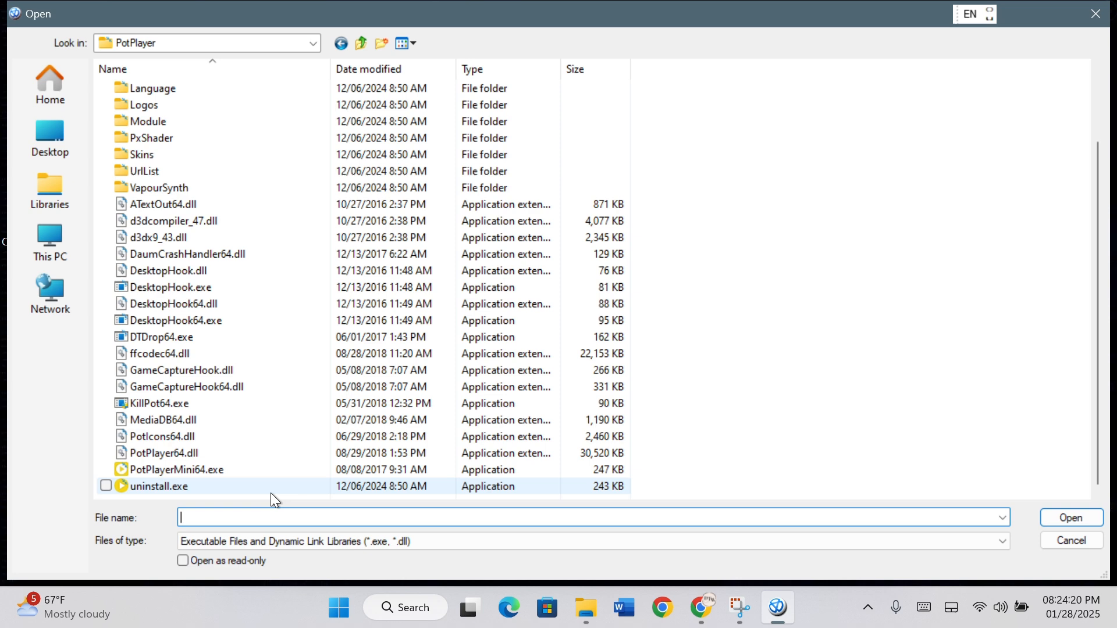
pyautogui.click(177, 470)
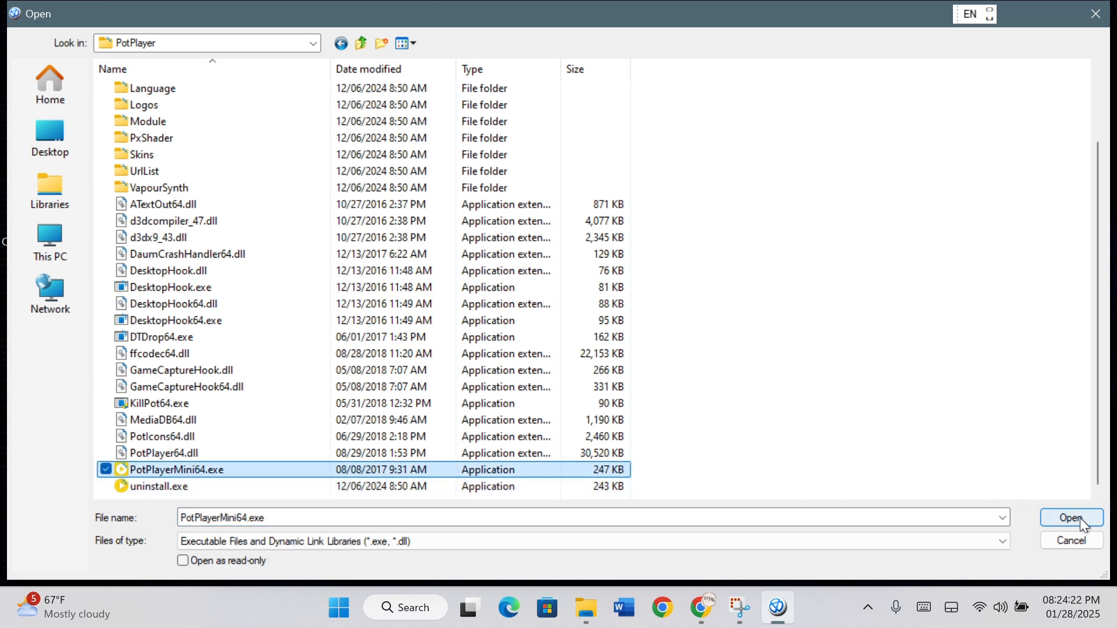
pyautogui.click(1071, 518)
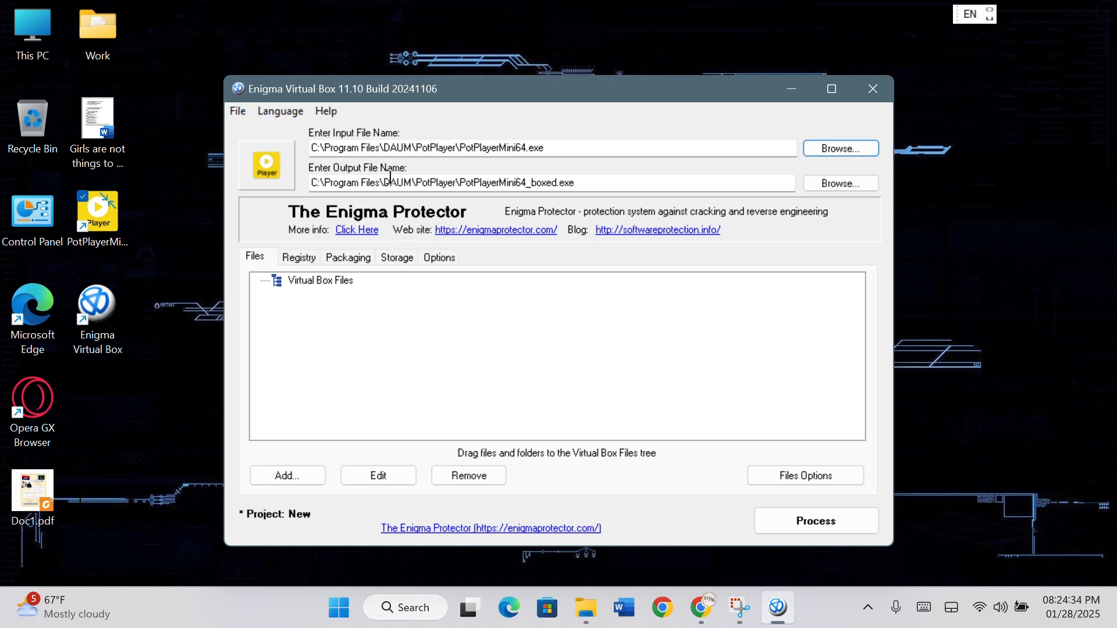
# Set the output file to 'Potplayer portable.exe' on the Desktop
pyautogui.click(839, 184)
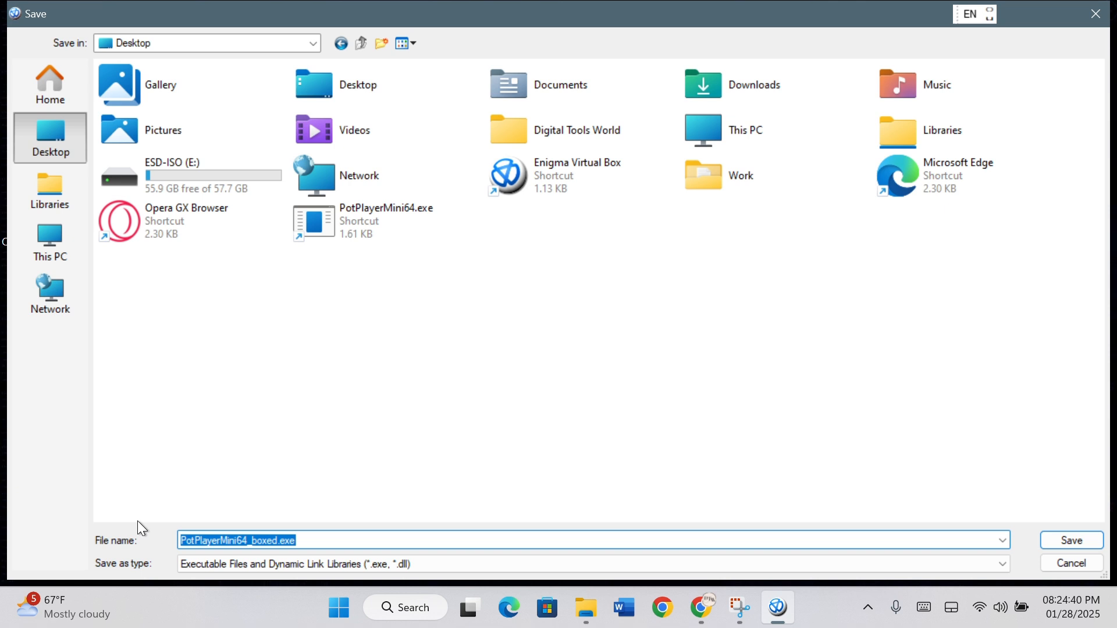
pyautogui.write('Pot')
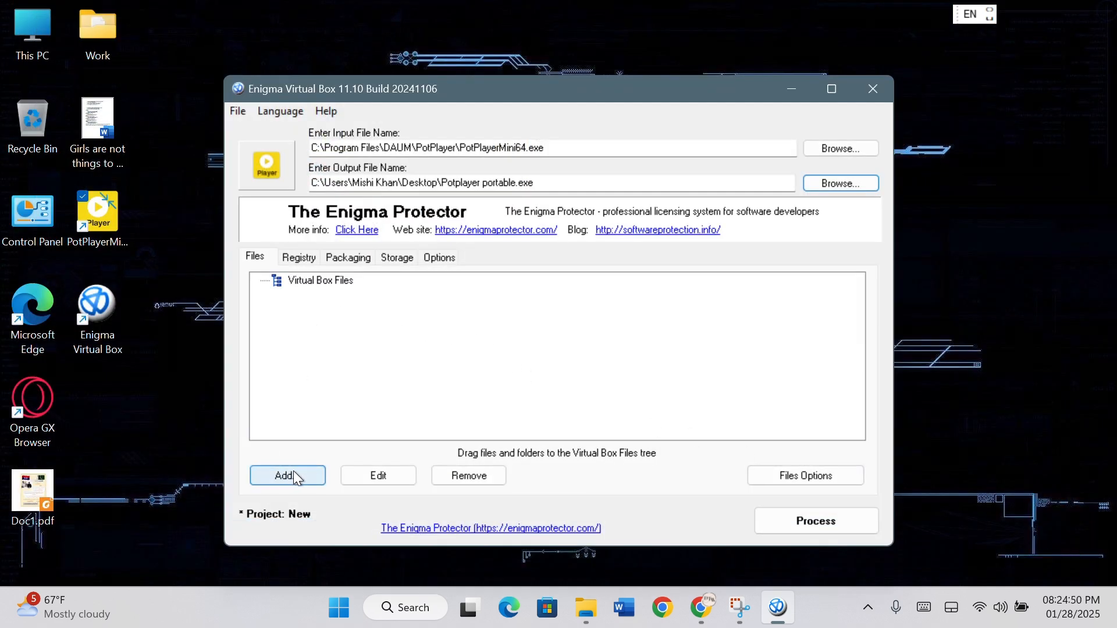
# Add the PotPlayer folder recursively to Virtual Box Files under %DEFAULT FOLDER%
pyautogui.click(286, 475)
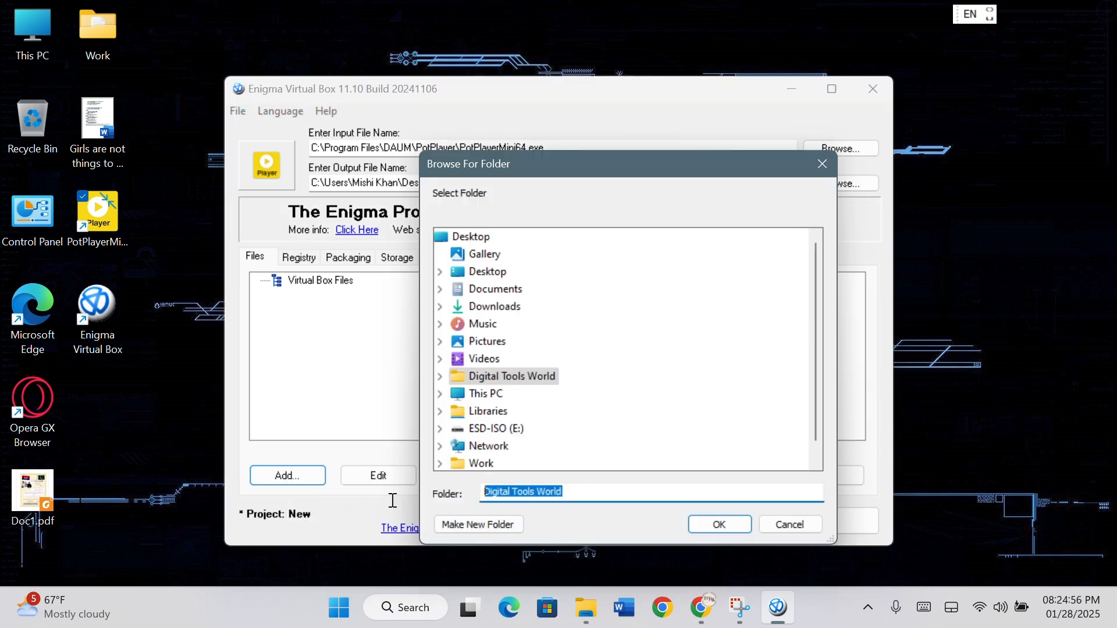
pyautogui.click(718, 524)
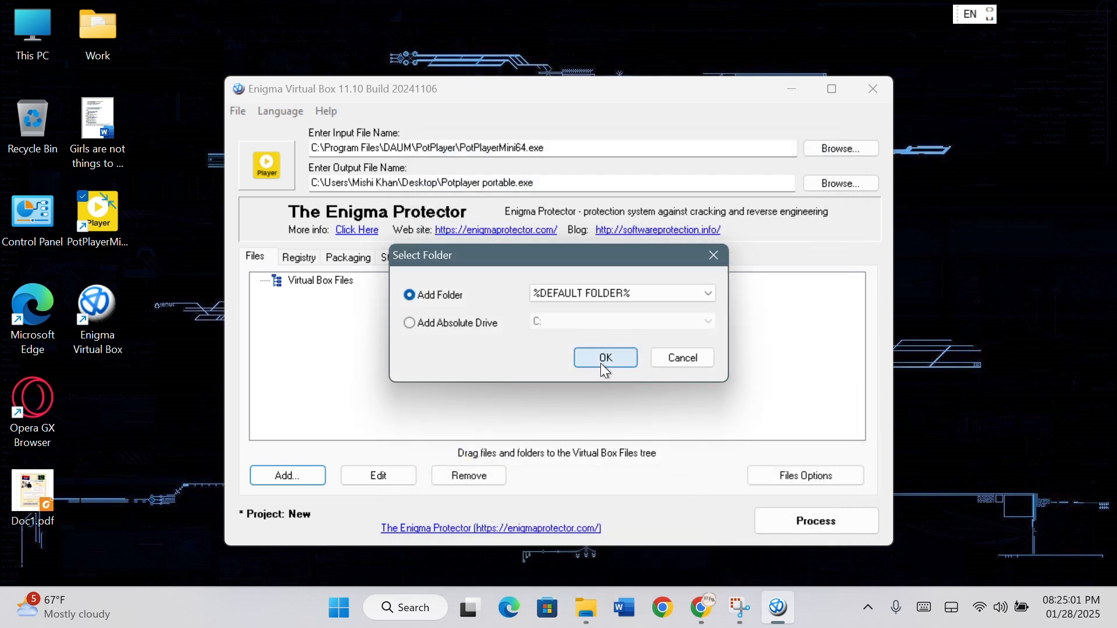
pyautogui.click(604, 356)
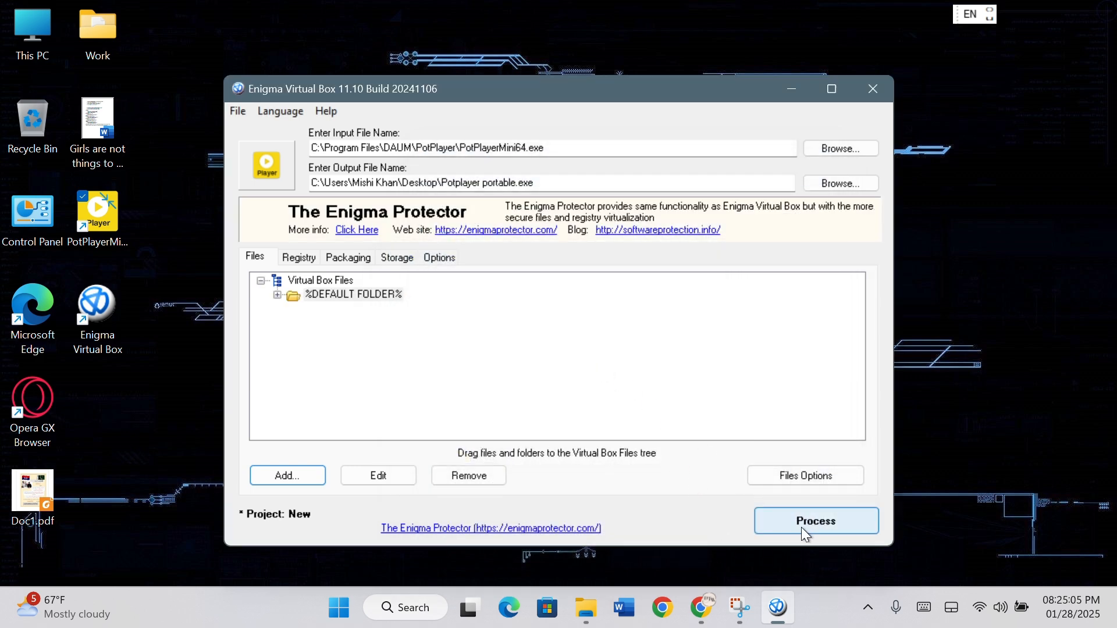
# Process the build, dismiss the finished log, and exit without saving the project
pyautogui.click(815, 521)
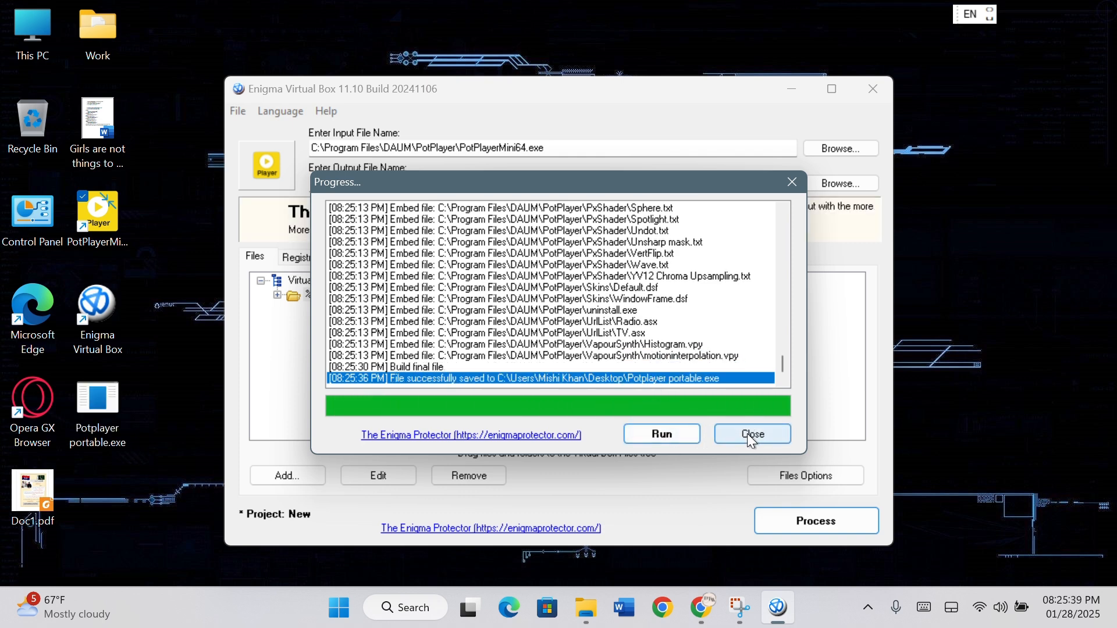
pyautogui.click(752, 434)
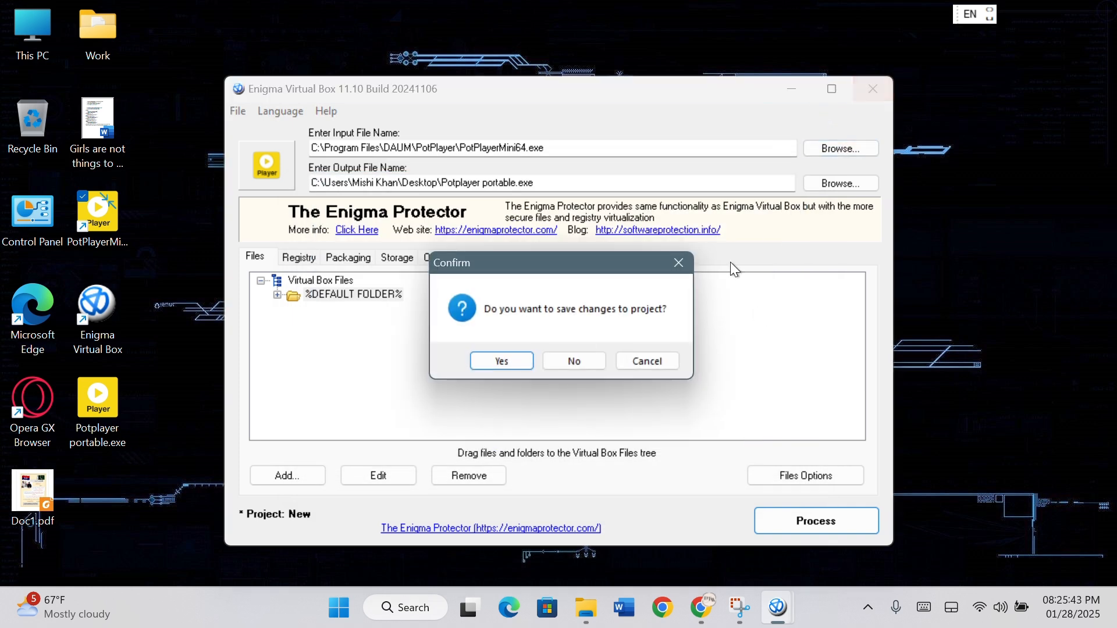
pyautogui.click(572, 361)
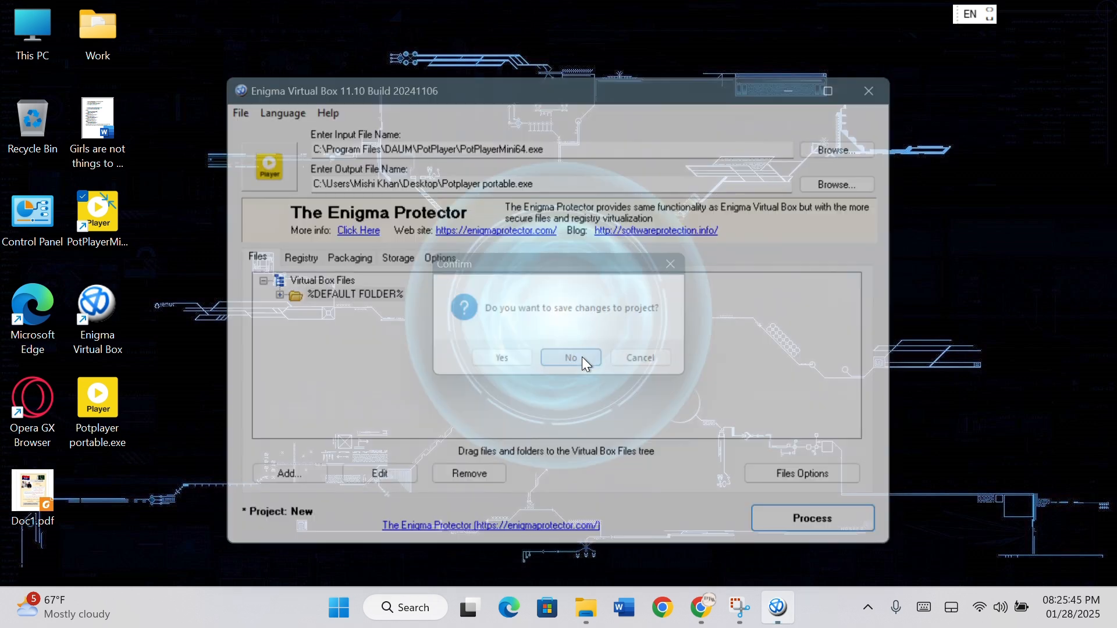
pyautogui.click(570, 357)
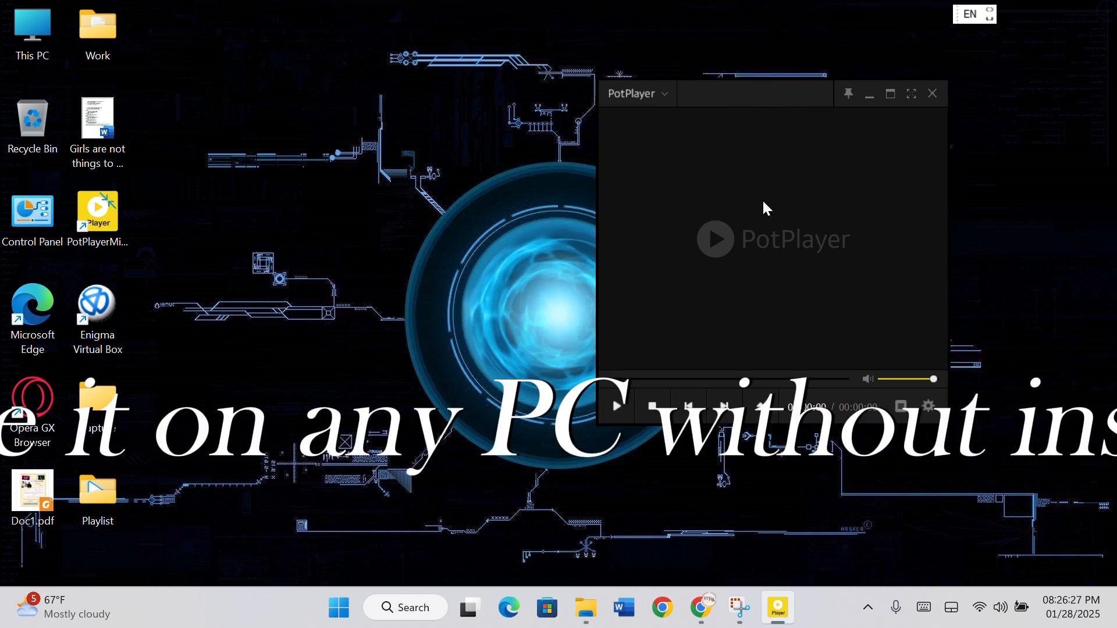
pyautogui.moveTo(819, 311)
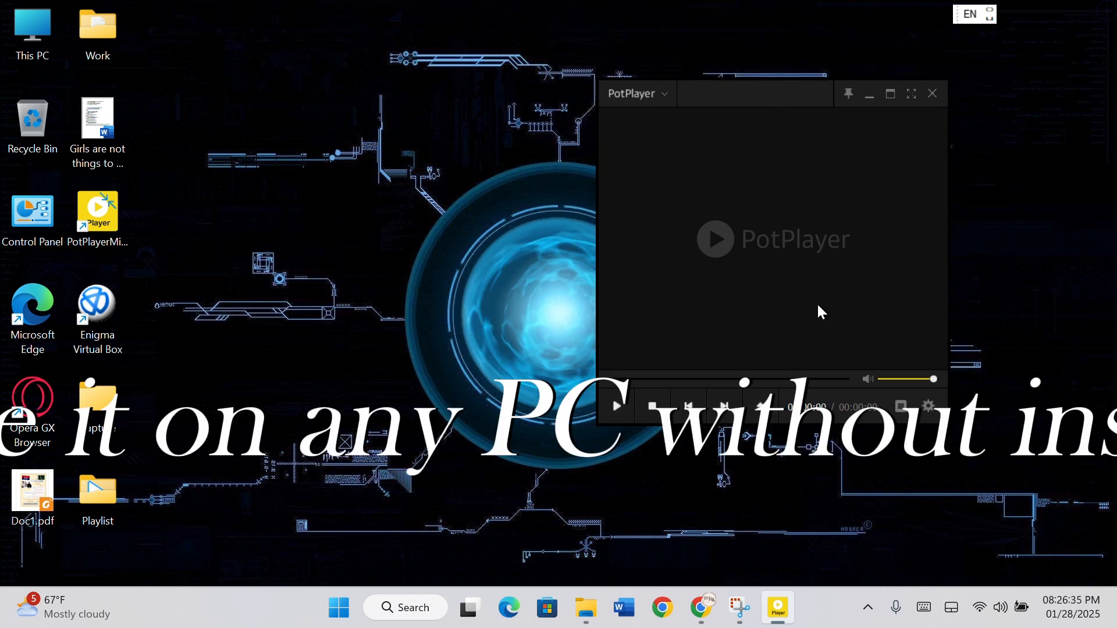